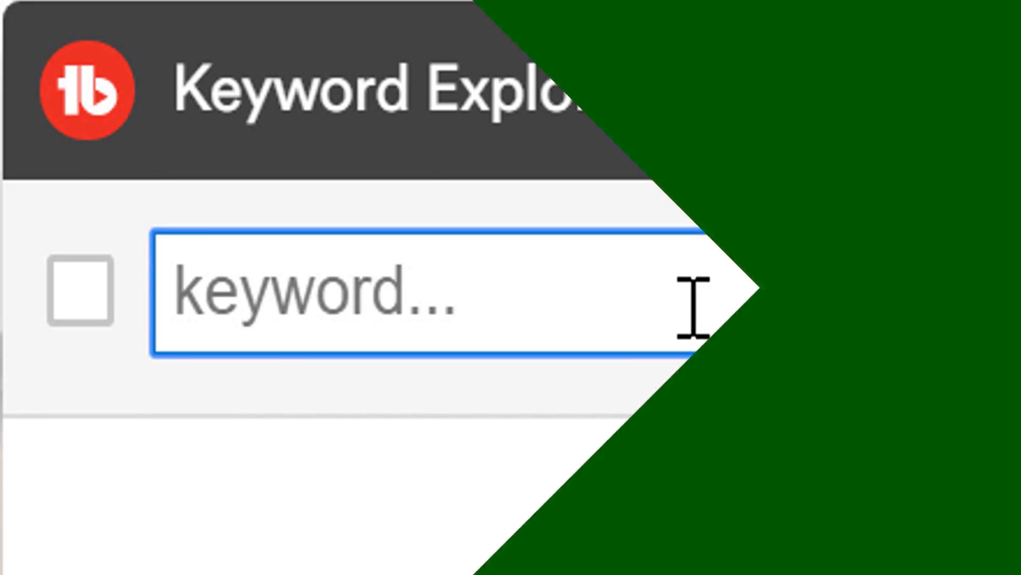
# Step: Enter 'tubebuddy' as the keyword to explore its score and related searches
pyautogui.write('tubebuddy')
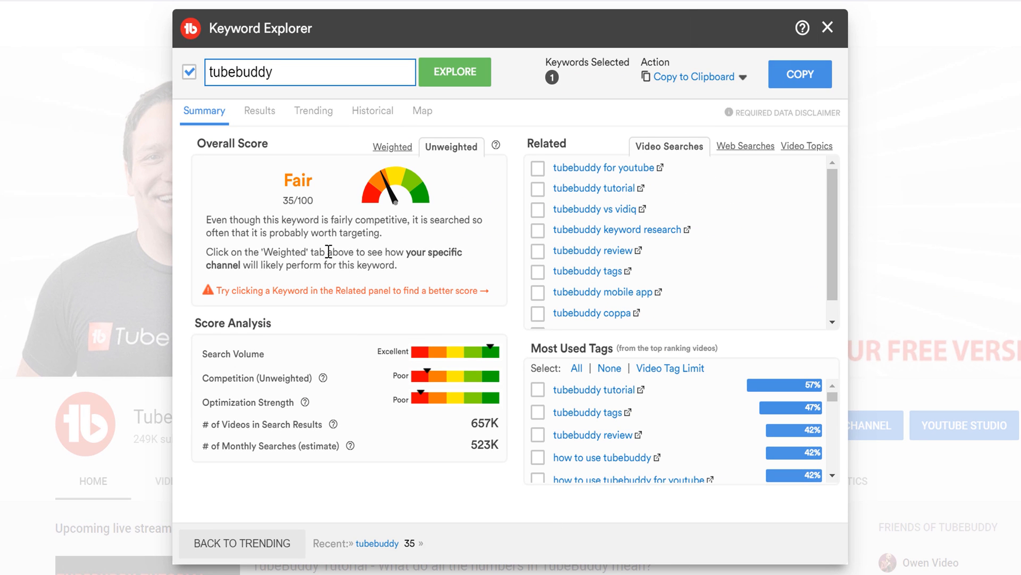
pyautogui.moveTo(236, 220)
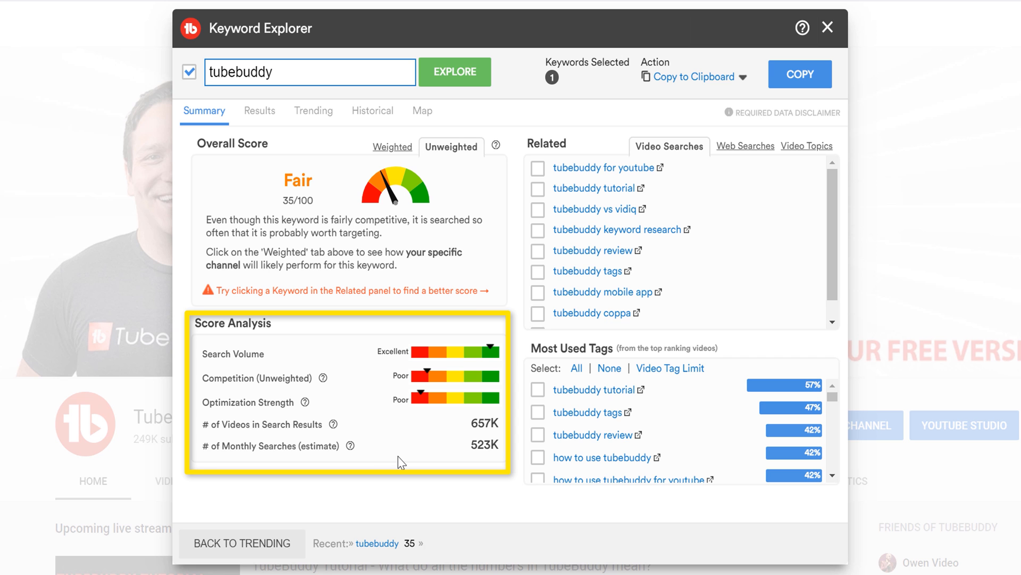
pyautogui.moveTo(404, 163)
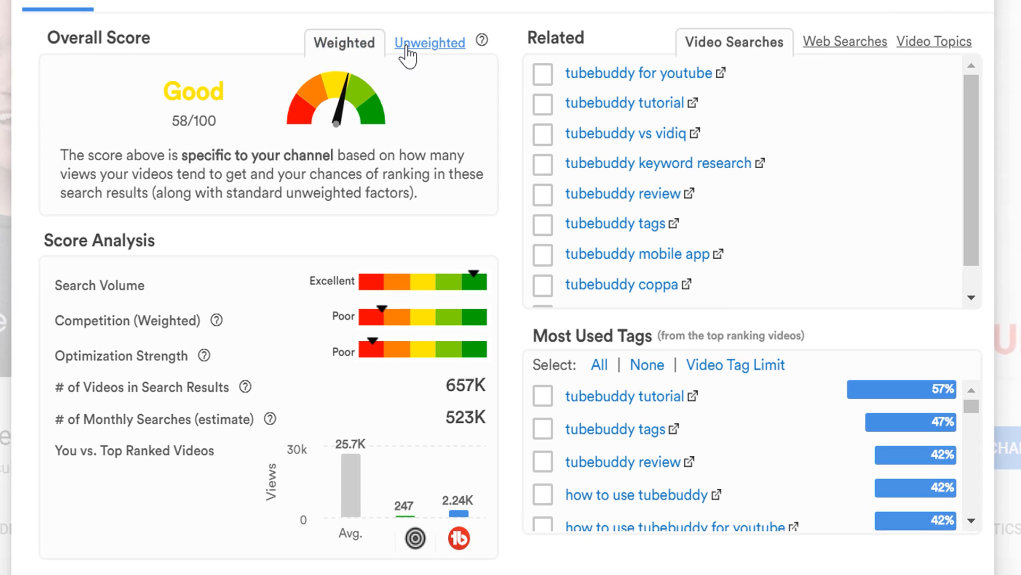
# Step: View the unweighted Fair 35/100 score, then the channel-weighted Good 58/100 analysis
pyautogui.click(430, 42)
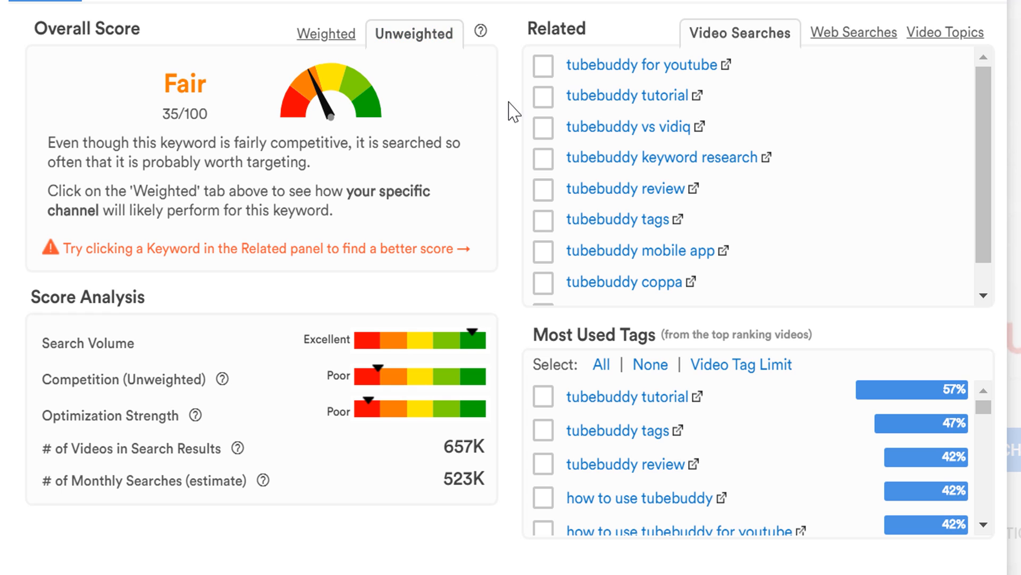
pyautogui.moveTo(517, 406)
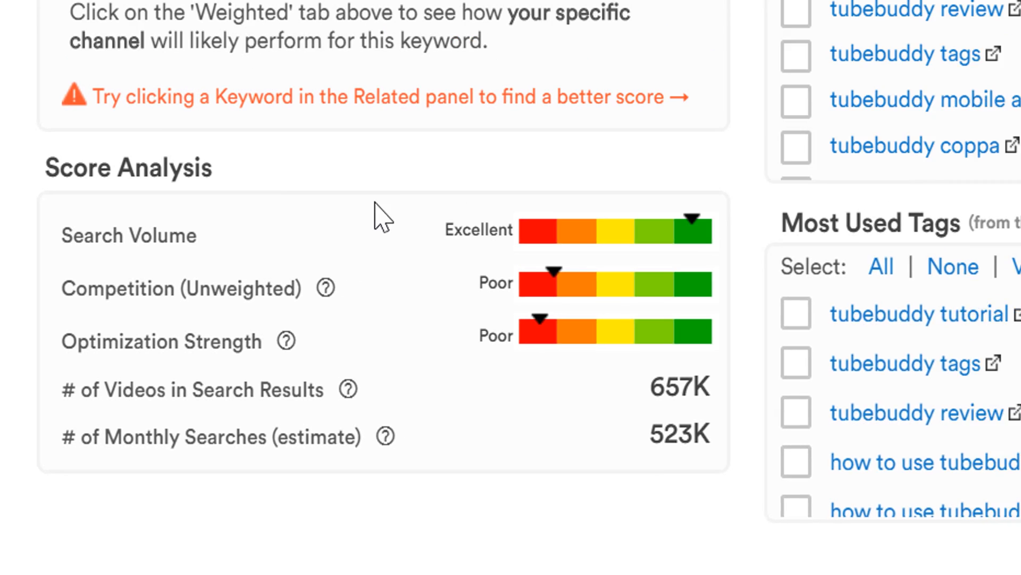
pyautogui.click(339, 33)
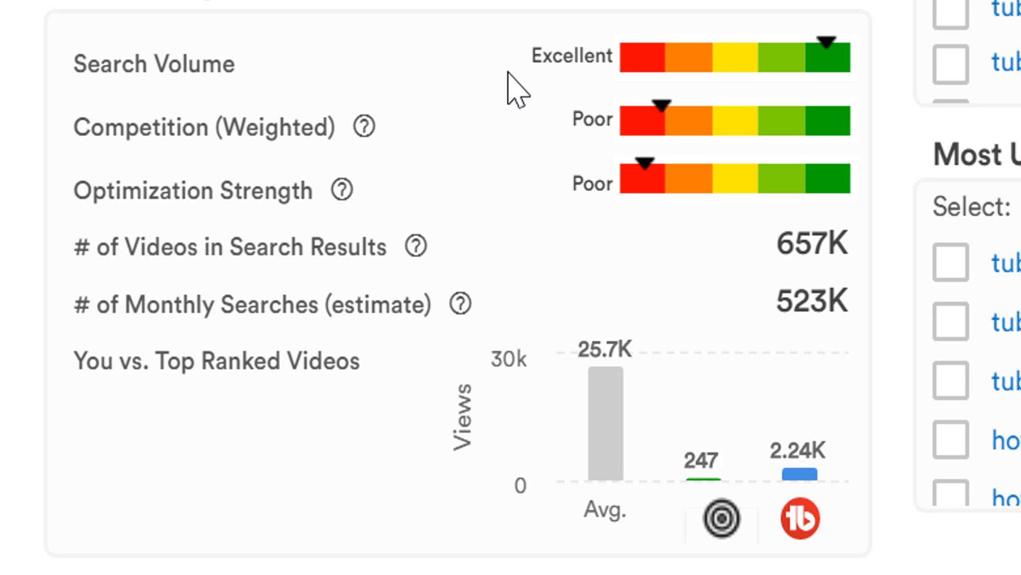
pyautogui.moveTo(564, 59)
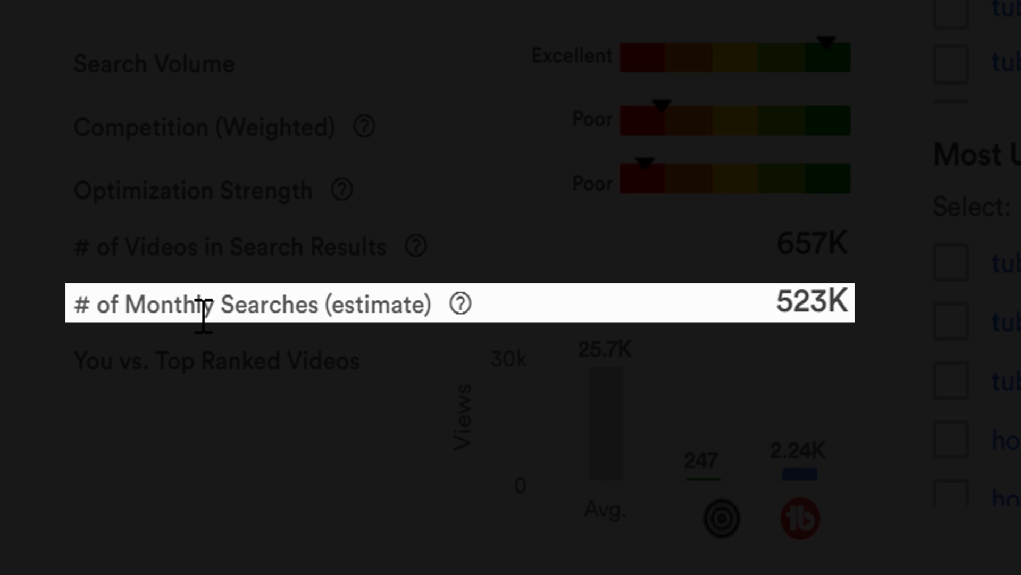
pyautogui.moveTo(45, 331)
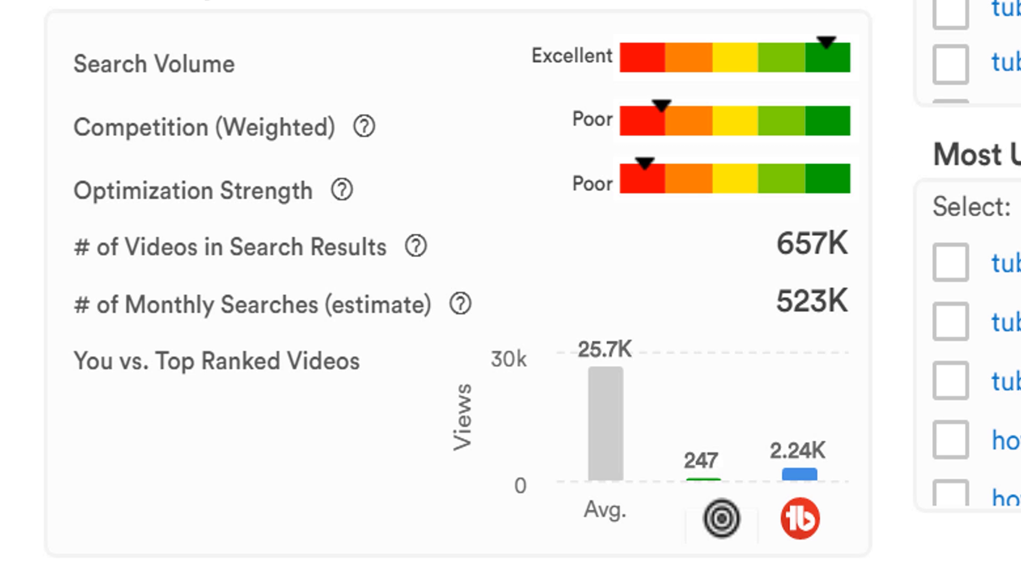
pyautogui.moveTo(840, 283)
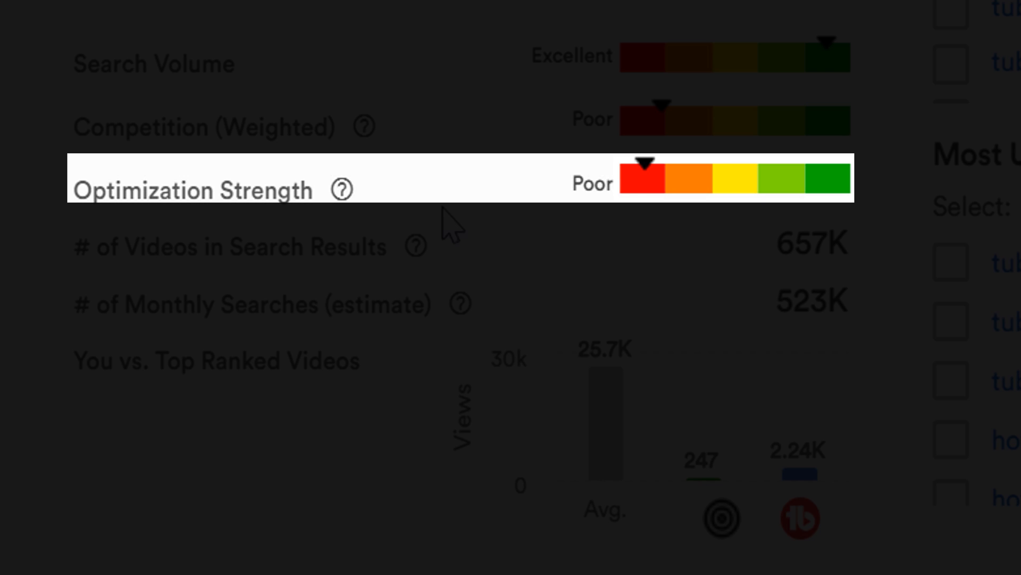
pyautogui.moveTo(658, 247)
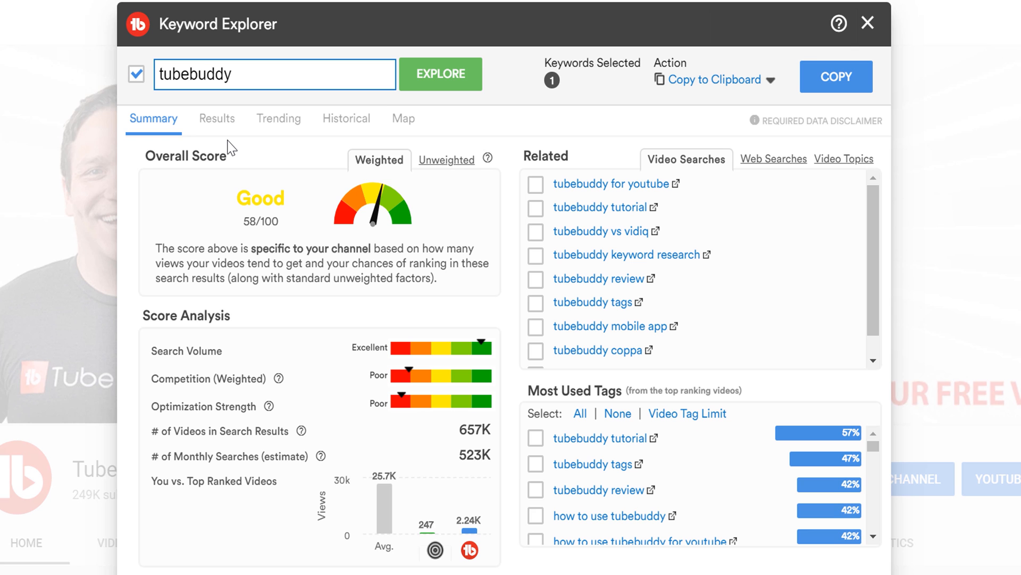
pyautogui.moveTo(225, 131)
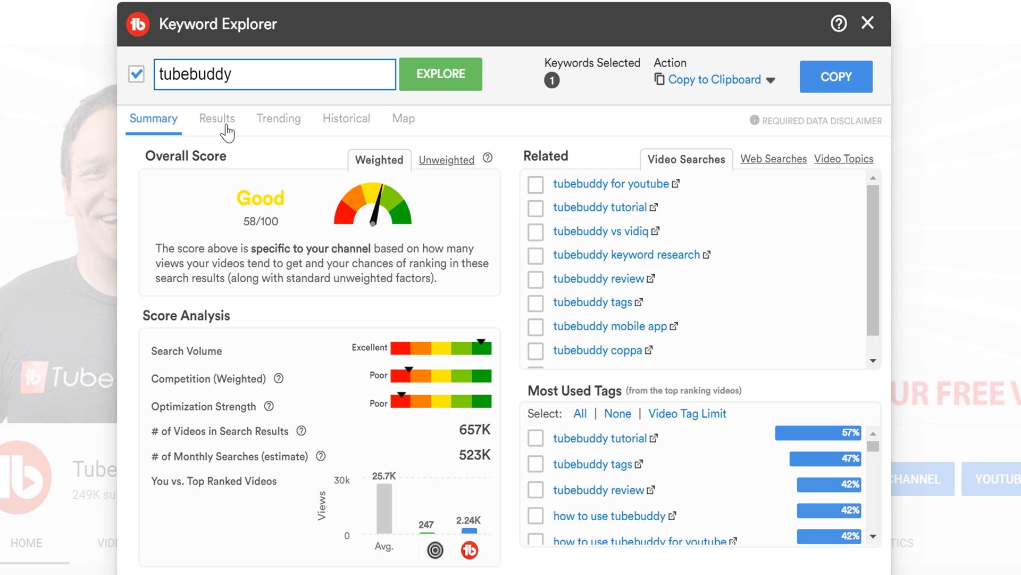
pyautogui.click(217, 118)
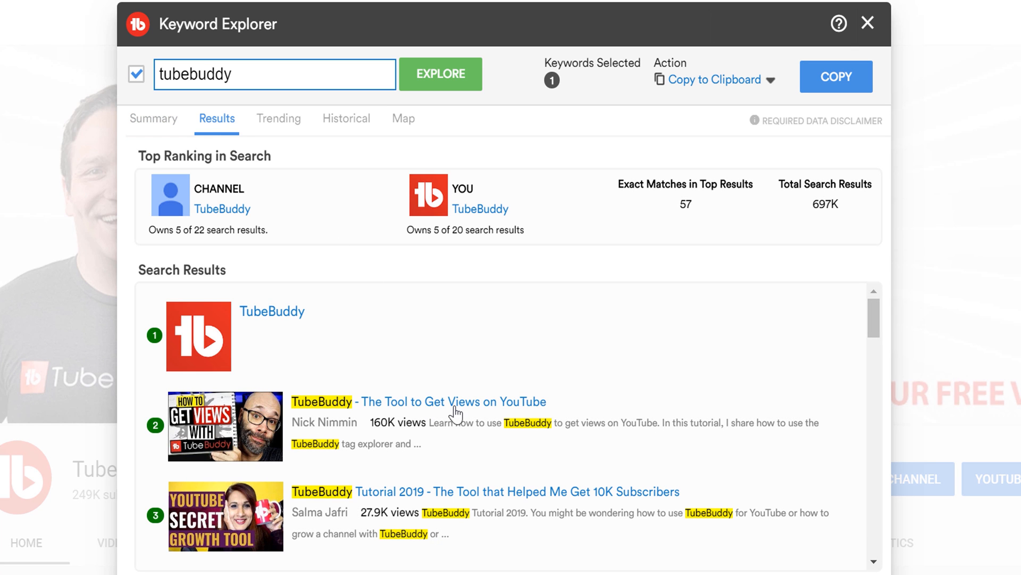
pyautogui.scroll(-3)
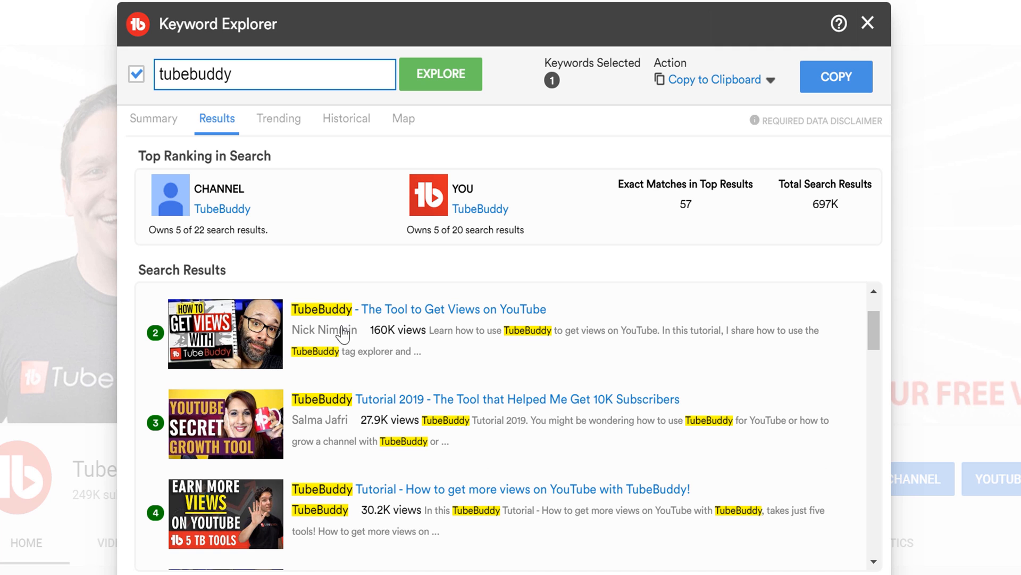
pyautogui.moveTo(474, 380)
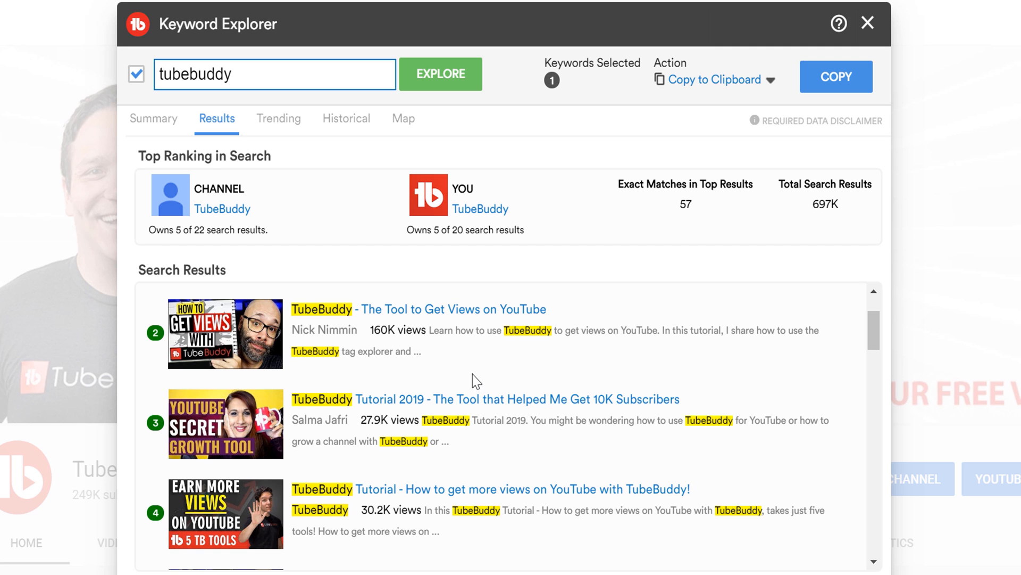
pyautogui.moveTo(155, 130)
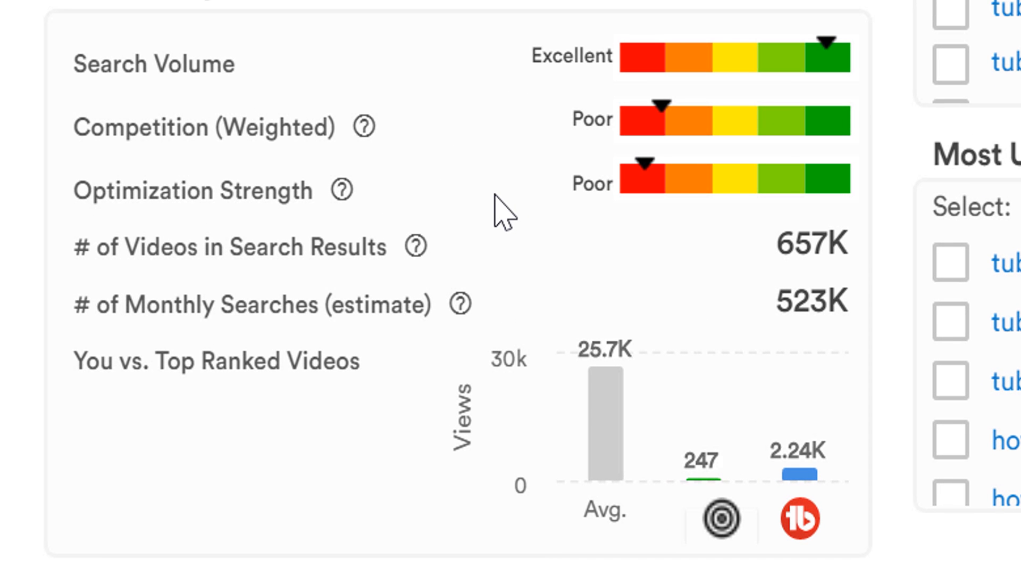
pyautogui.moveTo(387, 209)
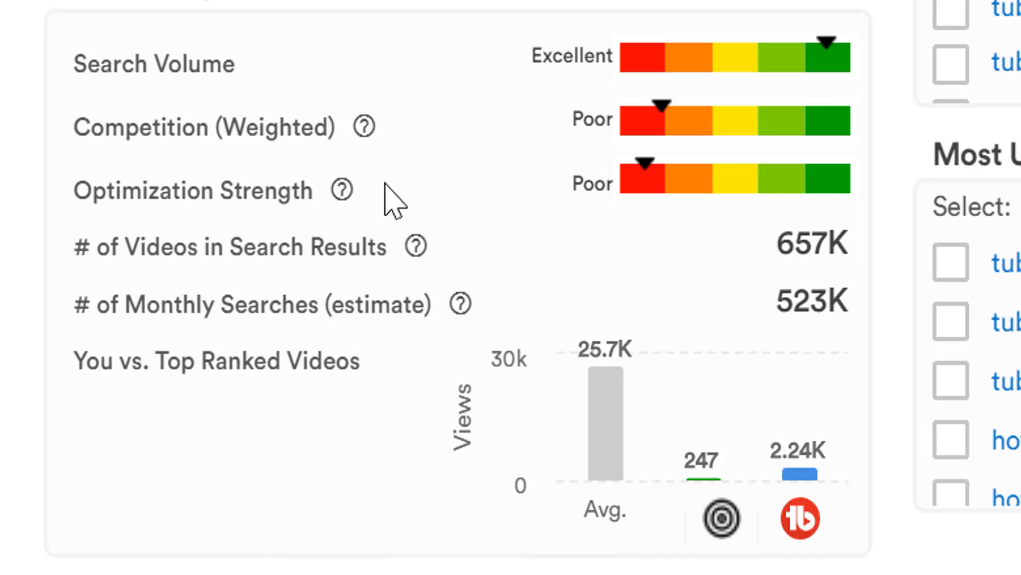
pyautogui.moveTo(96, 296)
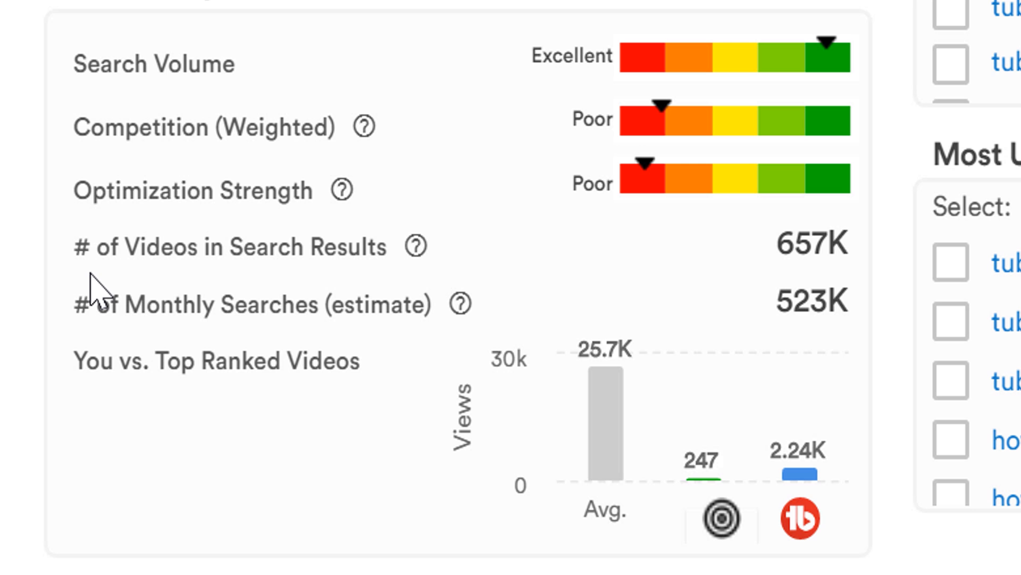
pyautogui.moveTo(315, 294)
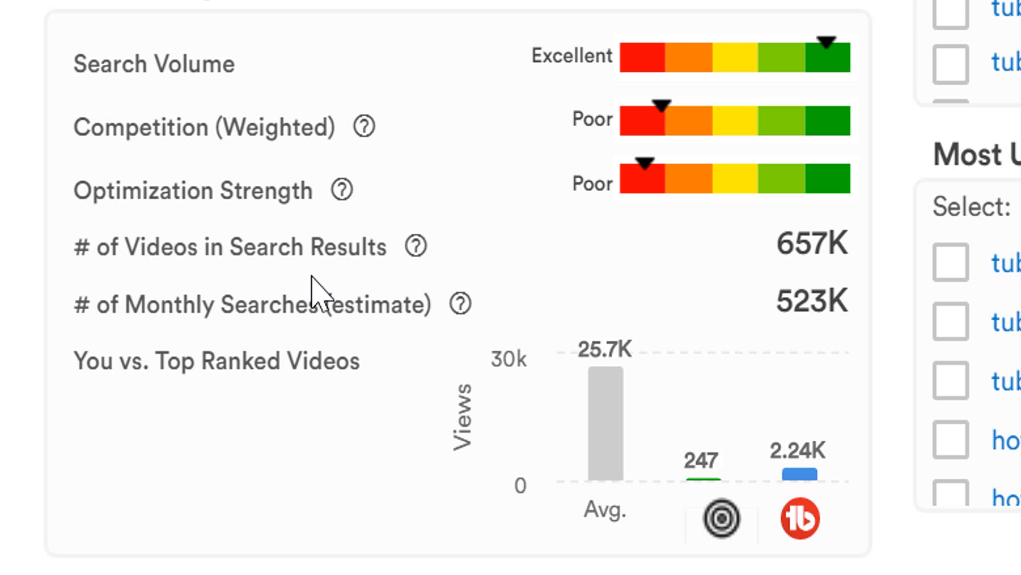
pyautogui.moveTo(909, 267)
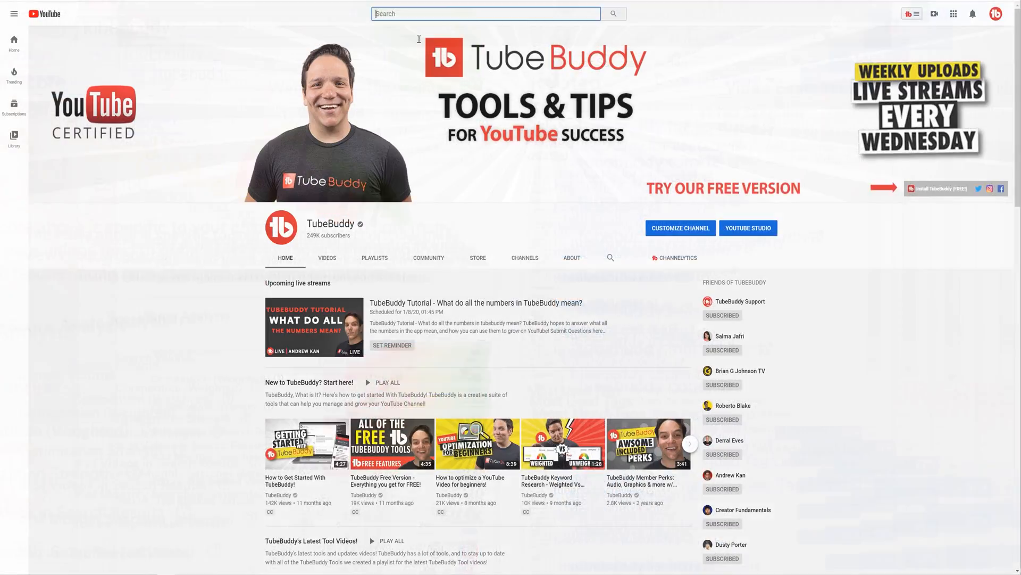
# Step: Enter 'tubebuddy' in the YouTube search box
pyautogui.write('tubebuddy')
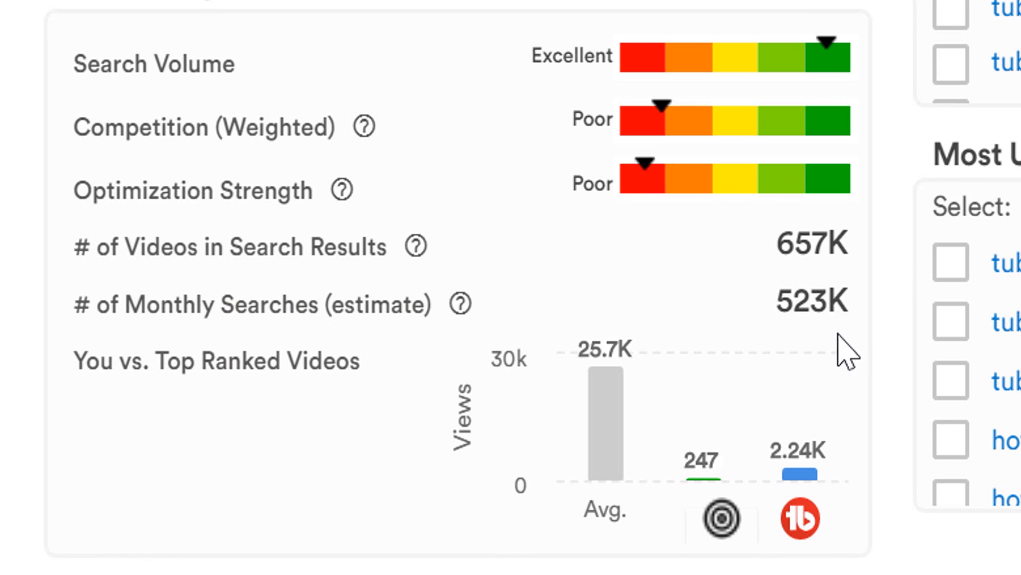
pyautogui.moveTo(867, 332)
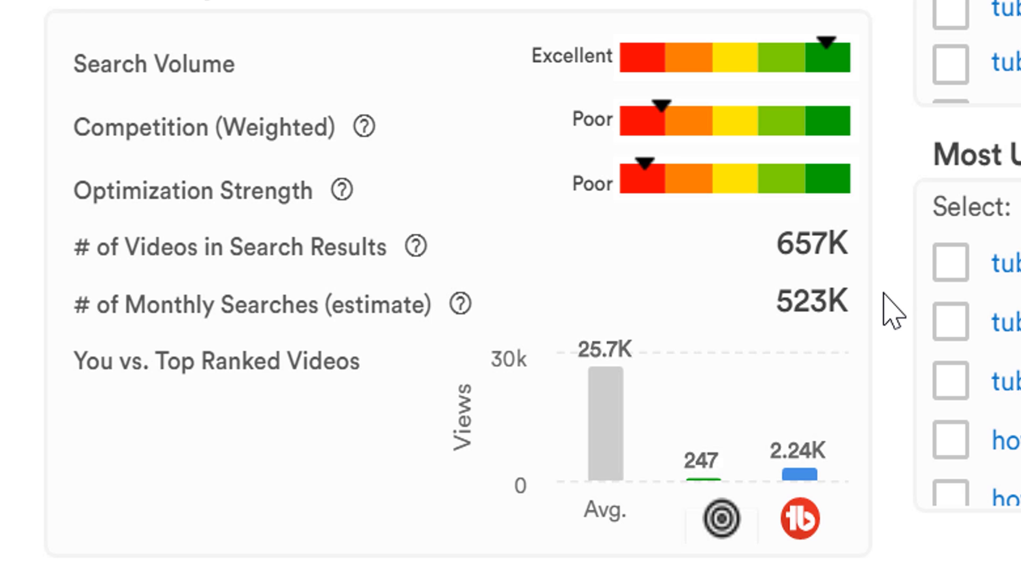
pyautogui.moveTo(454, 525)
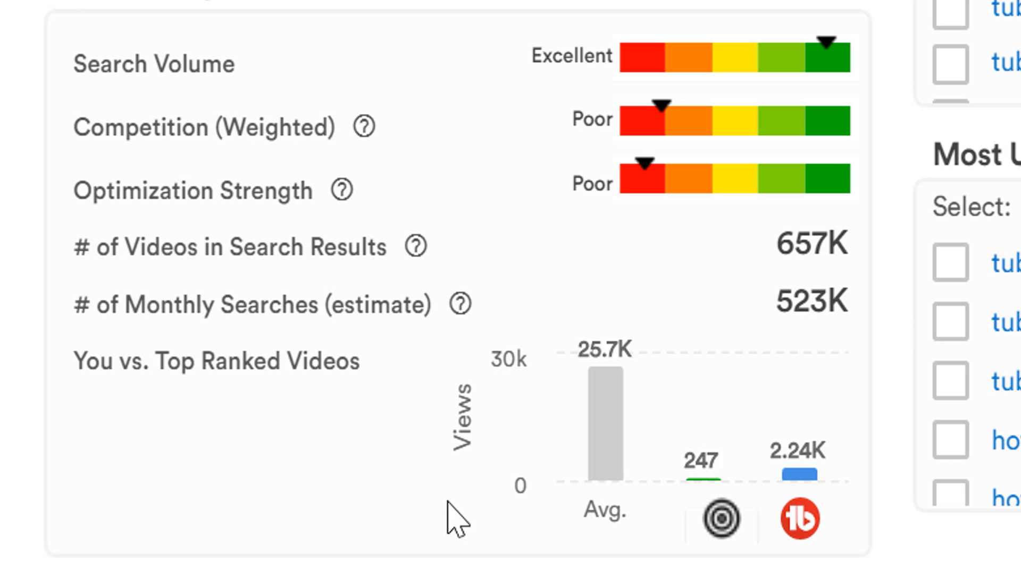
pyautogui.moveTo(604, 547)
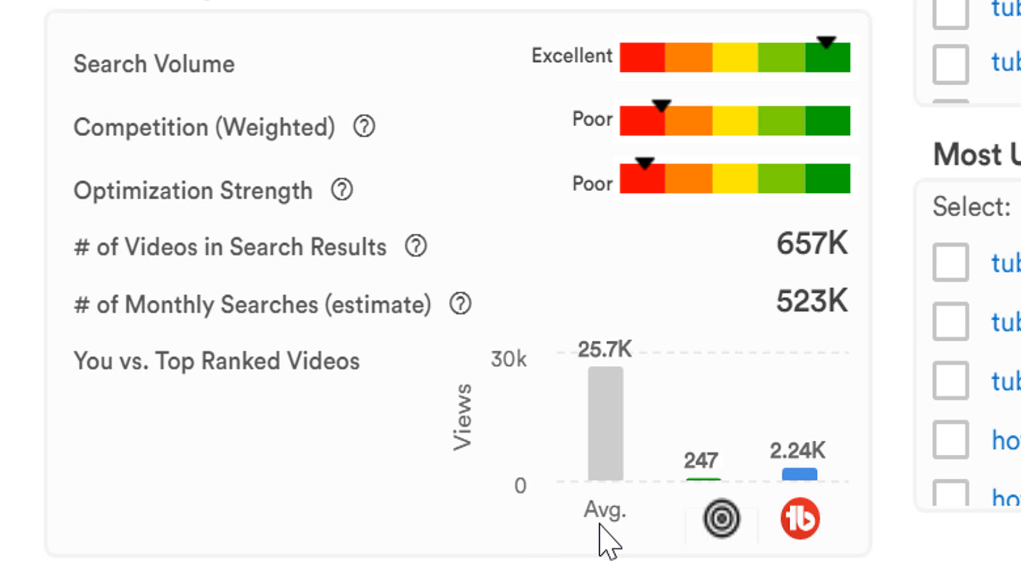
pyautogui.moveTo(620, 562)
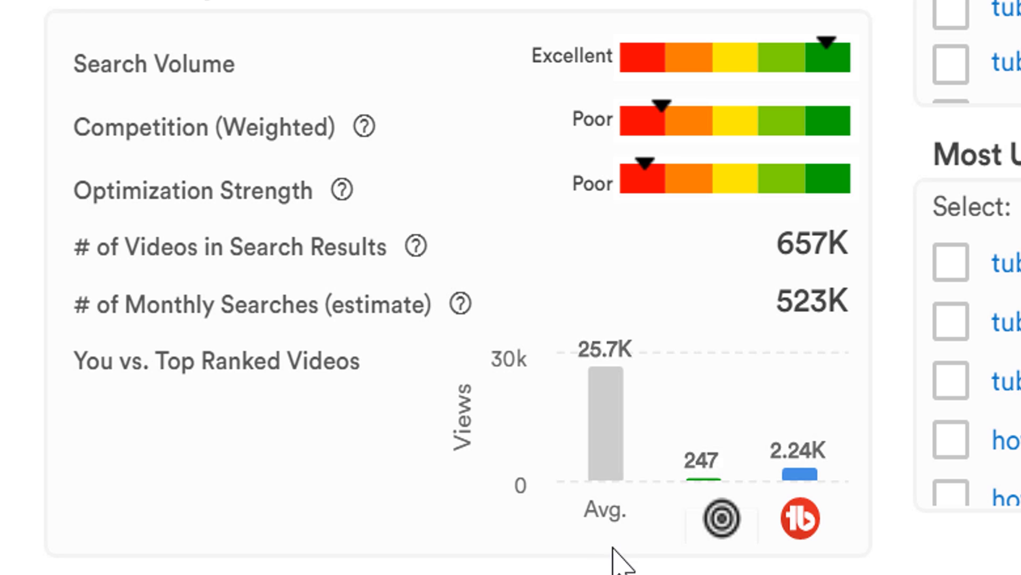
pyautogui.moveTo(864, 568)
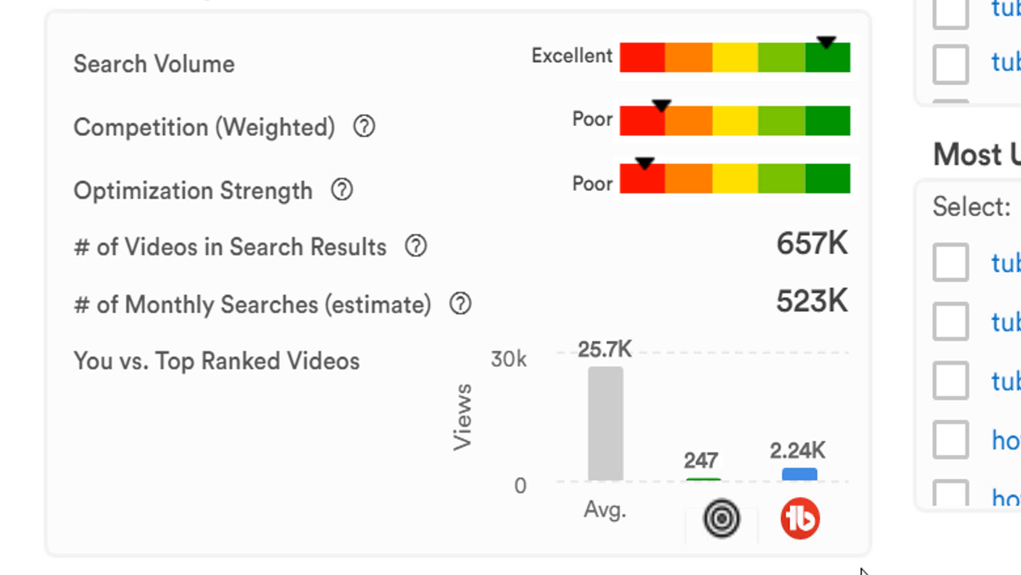
pyautogui.moveTo(668, 532)
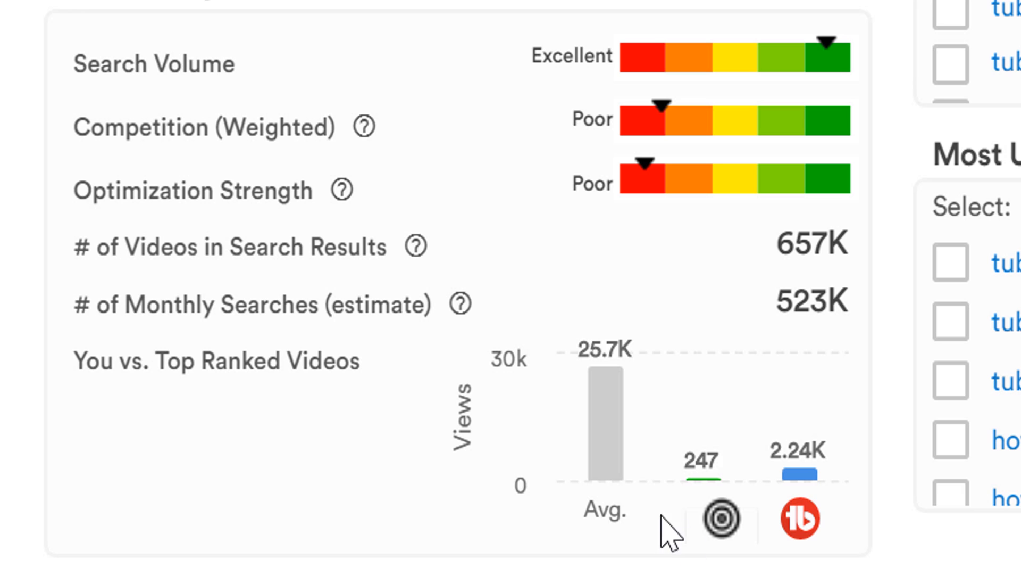
pyautogui.moveTo(474, 517)
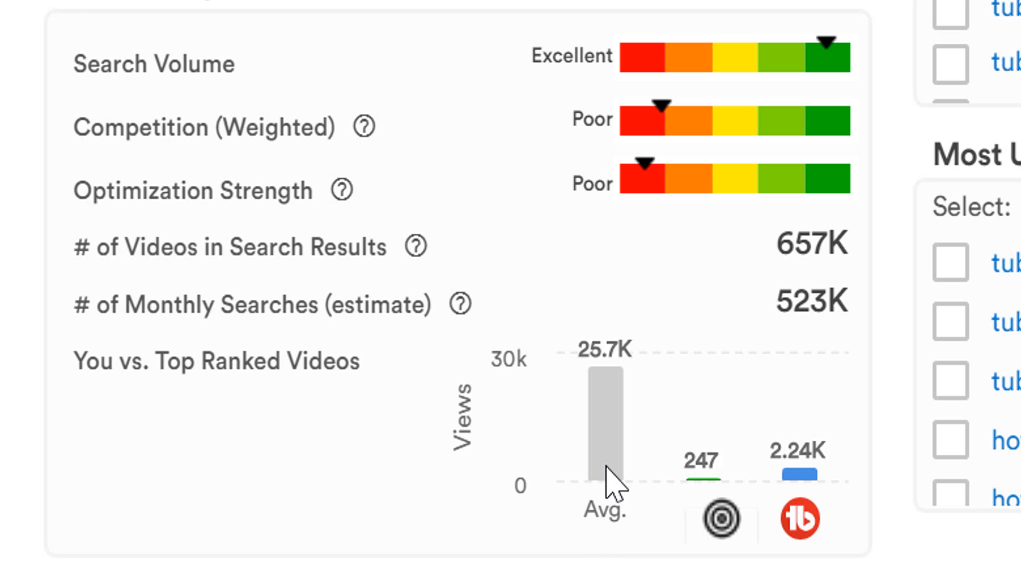
pyautogui.moveTo(613, 389)
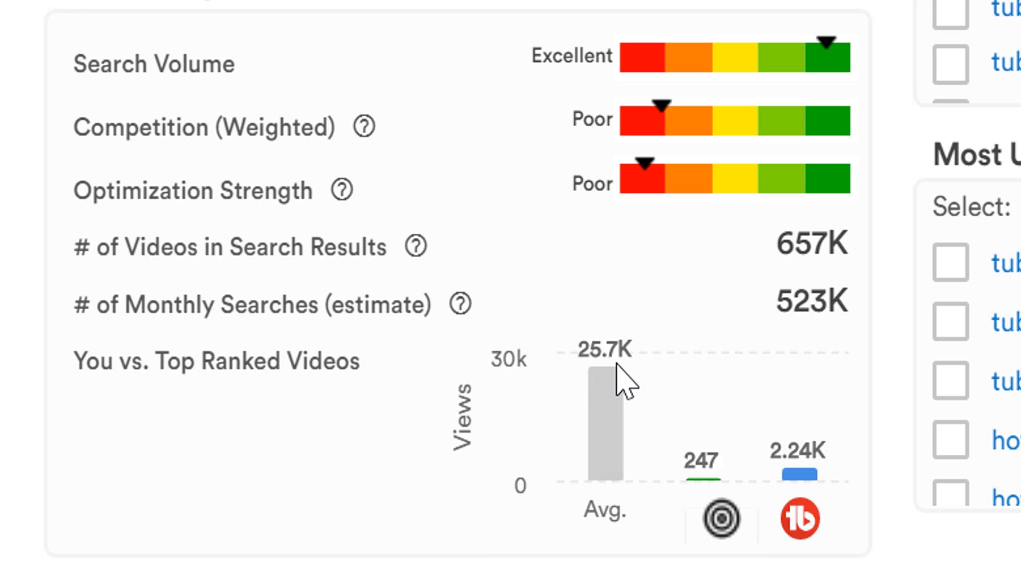
pyautogui.moveTo(530, 570)
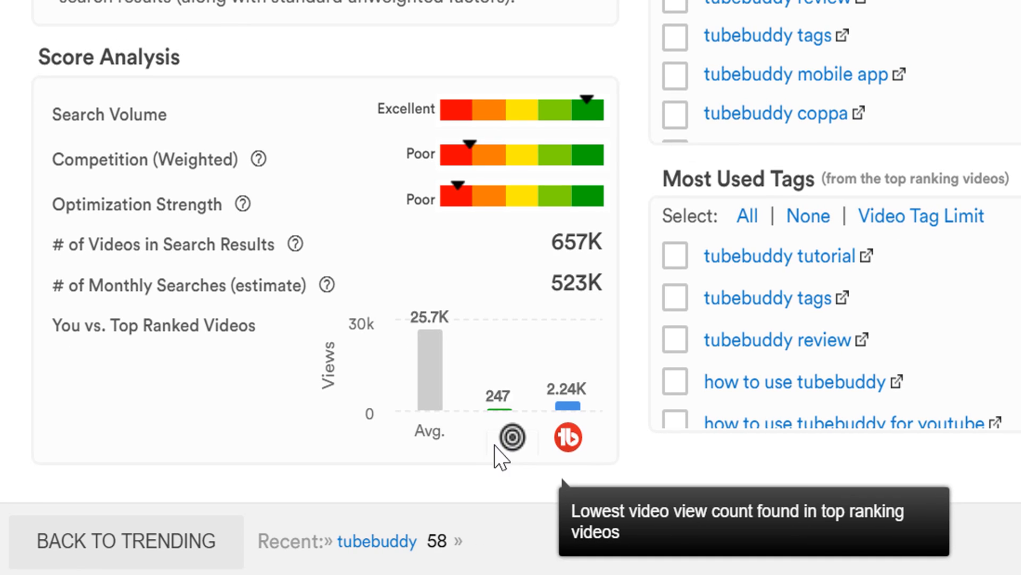
pyautogui.moveTo(486, 460)
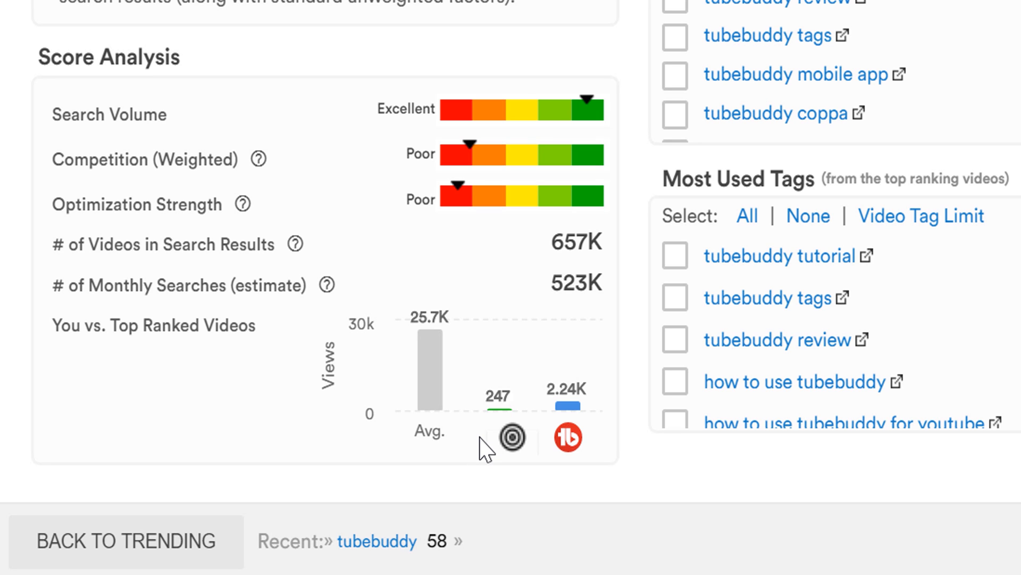
pyautogui.moveTo(518, 506)
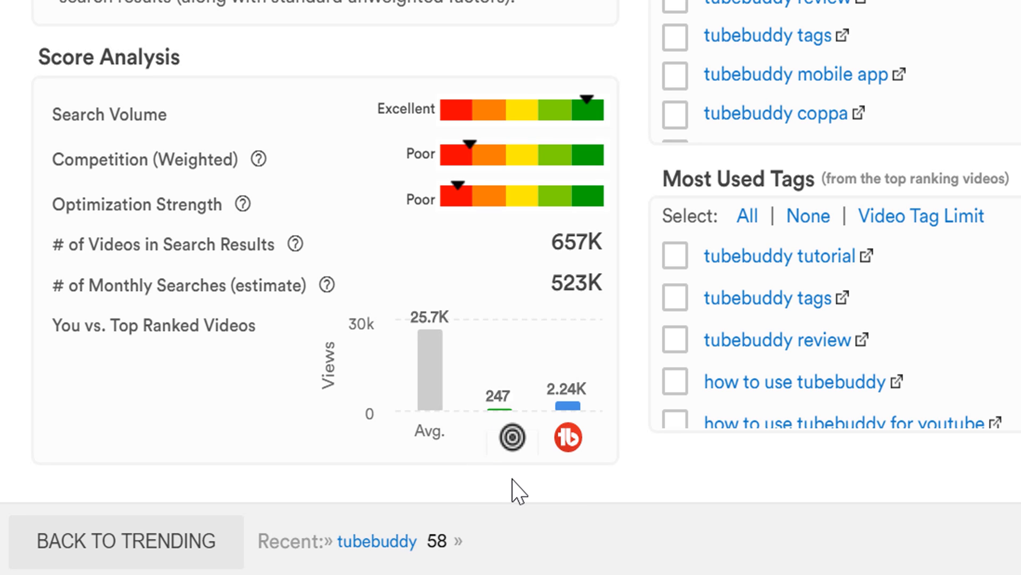
pyautogui.moveTo(605, 432)
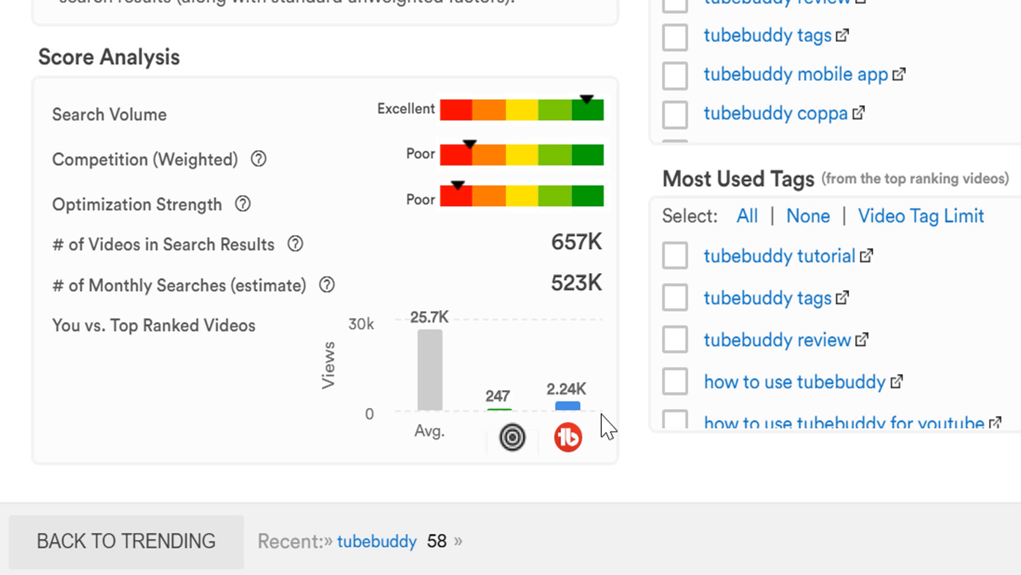
pyautogui.moveTo(581, 424)
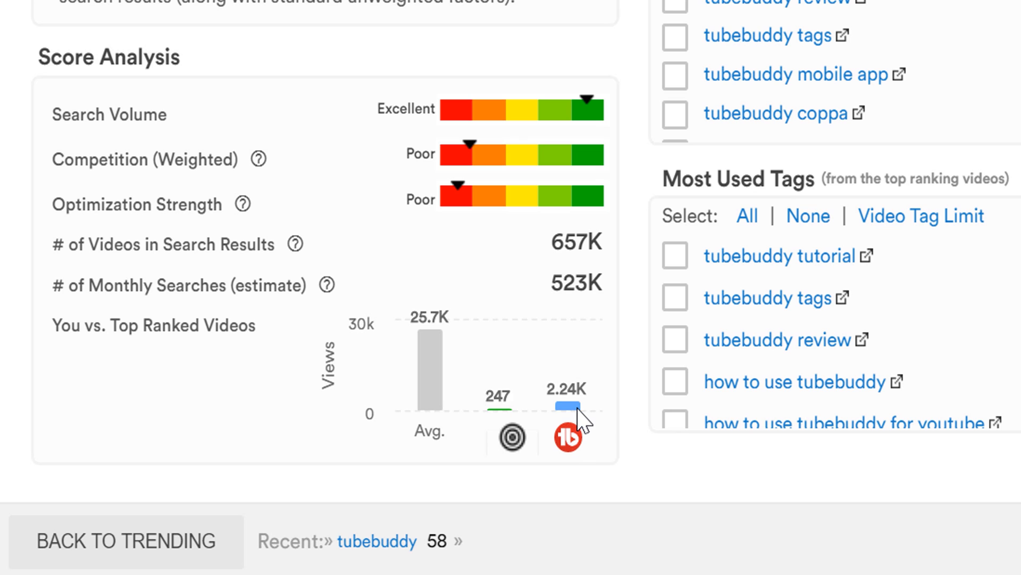